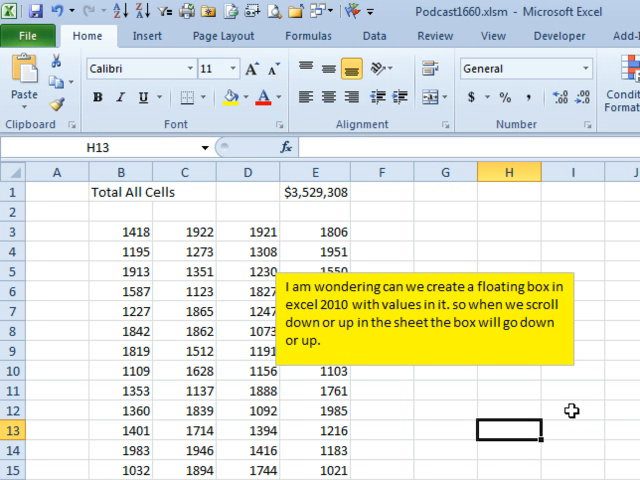
mouse_move(618, 448)
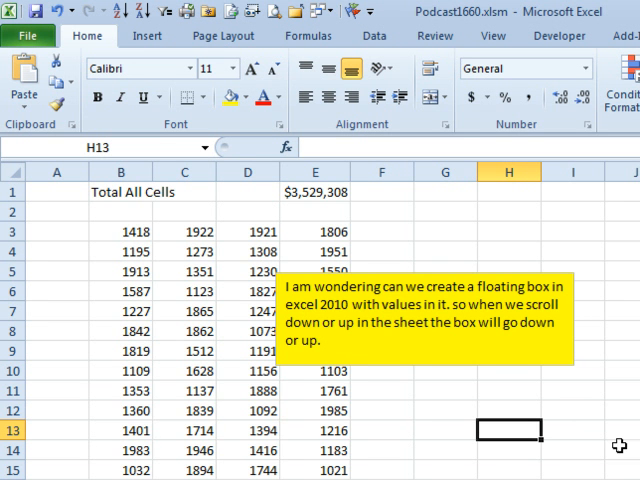
- Bring up the VBA editor with Alt+F11 and show Module1's empty code window
scroll(down, 3)
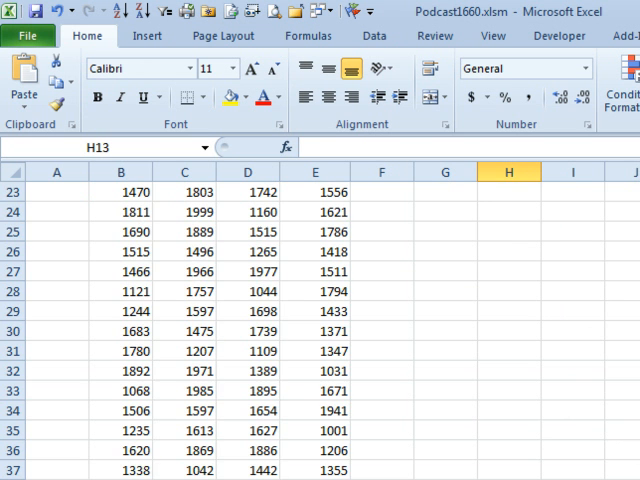
scroll(up, 3)
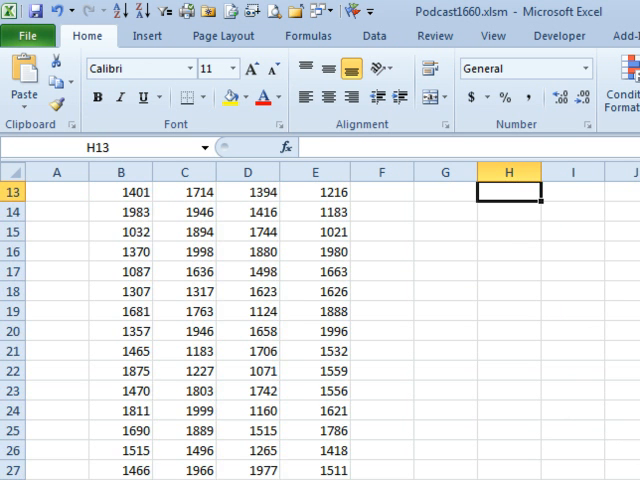
scroll(up, 3)
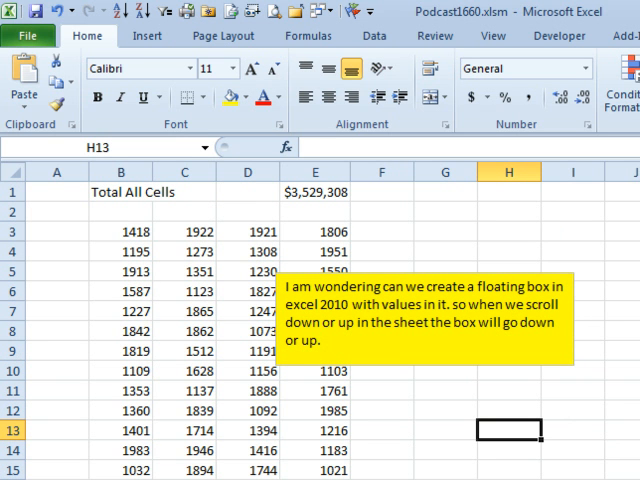
key(Alt+F11)
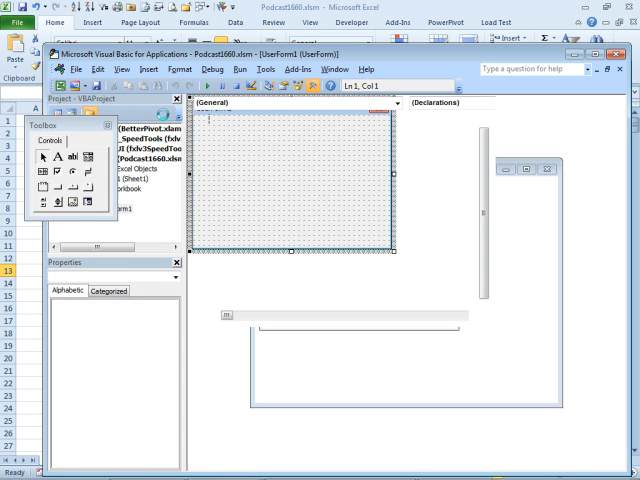
double_click(104, 228)
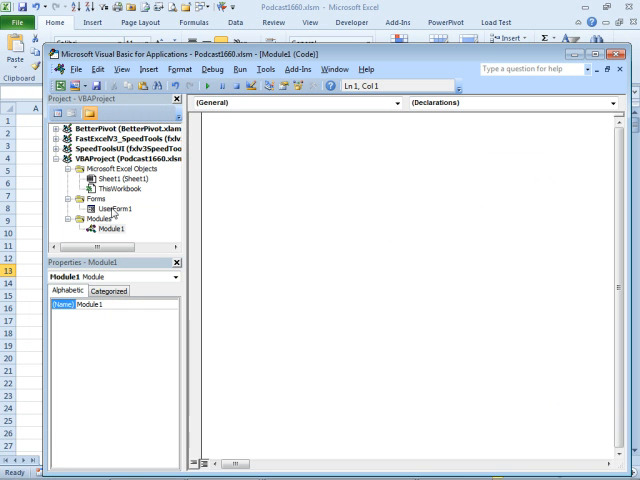
- Caption UserForm1 'Today's Order Total' and draw a label across it to become lblTotal
double_click(100, 208)
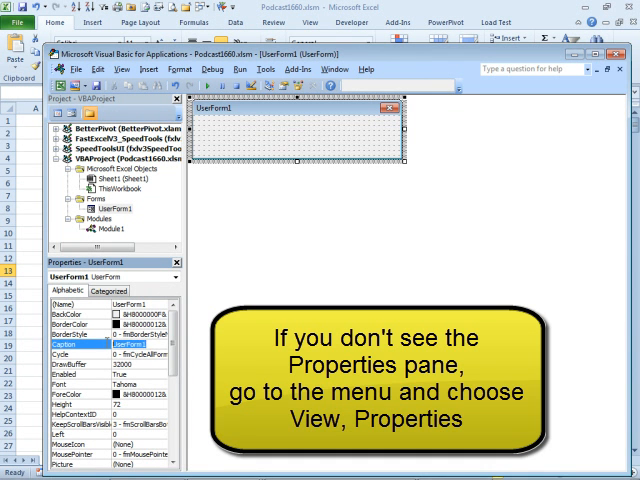
text(Today's Order Tot)
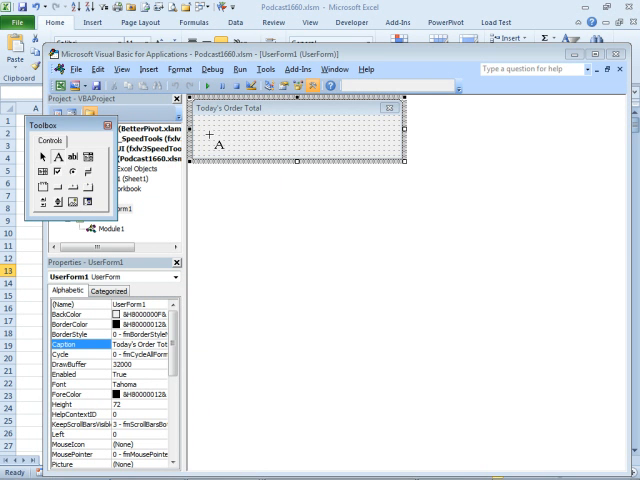
drag(208, 136, 344, 158)
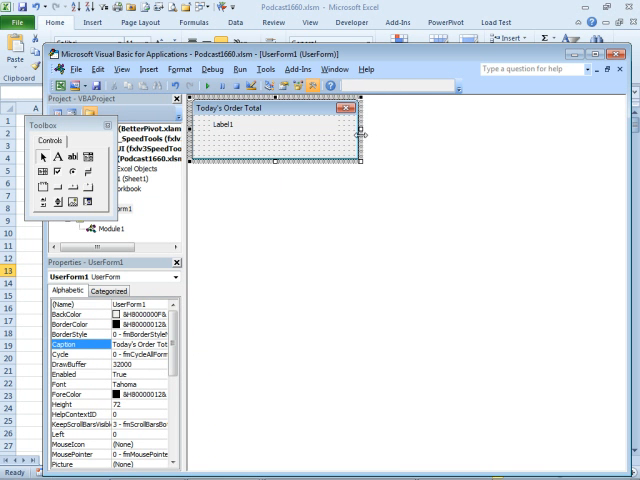
click(216, 126)
text(labTotal)
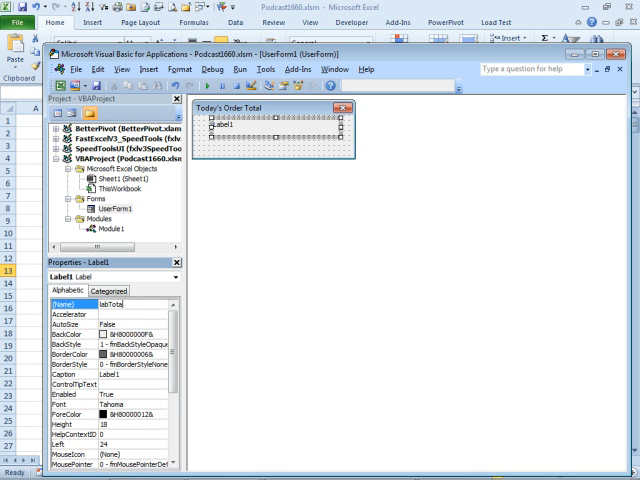
mouse_move(344, 282)
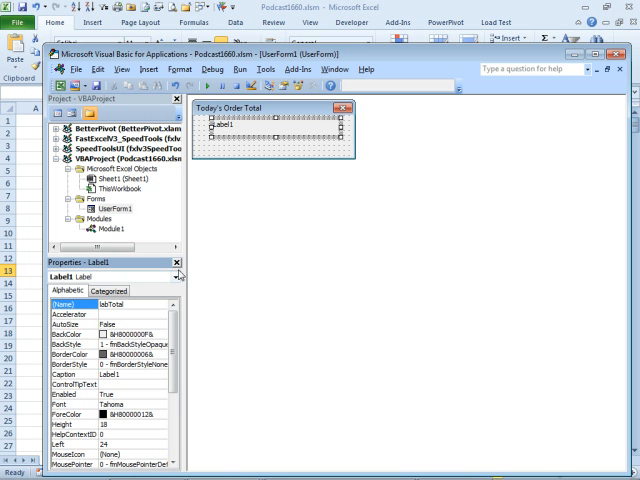
mouse_move(238, 184)
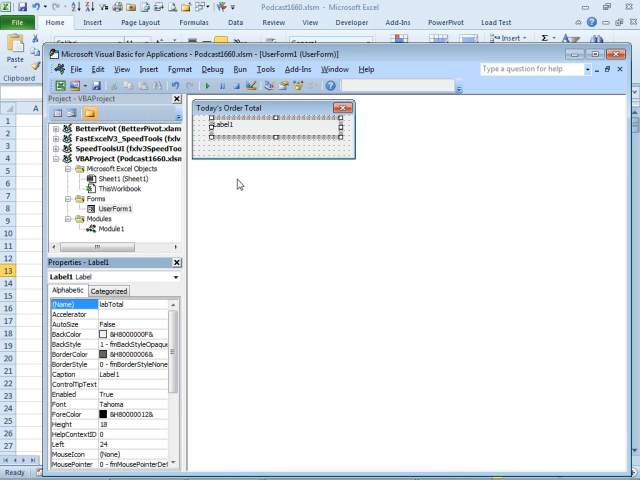
- Write UserForm_Initialize setting me.lblTotal.Caption from Worksheets("Sheet1").Range("E1")
right_click(280, 130)
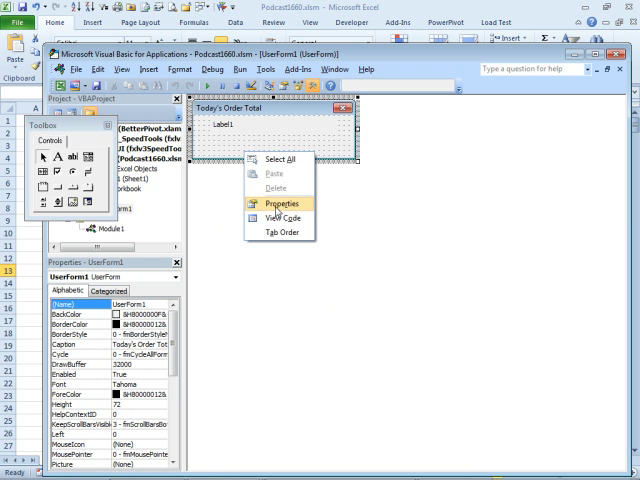
mouse_move(278, 216)
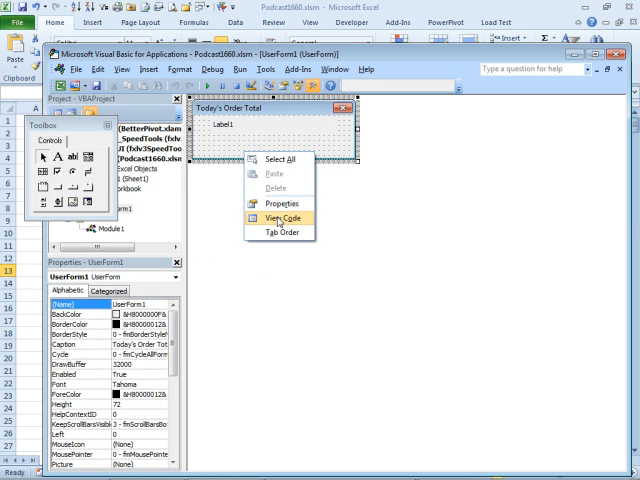
click(280, 216)
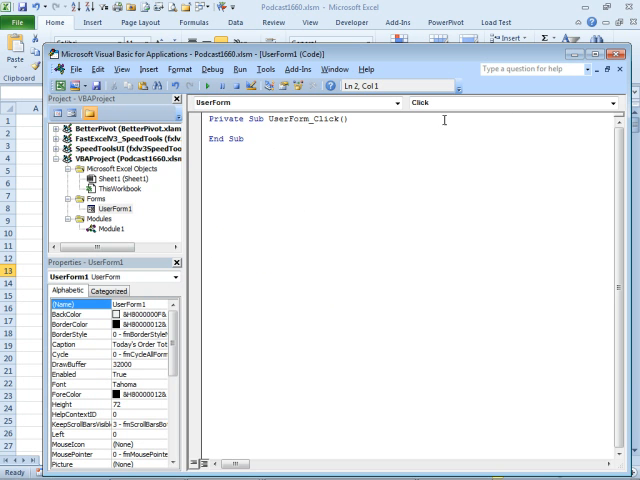
click(608, 102)
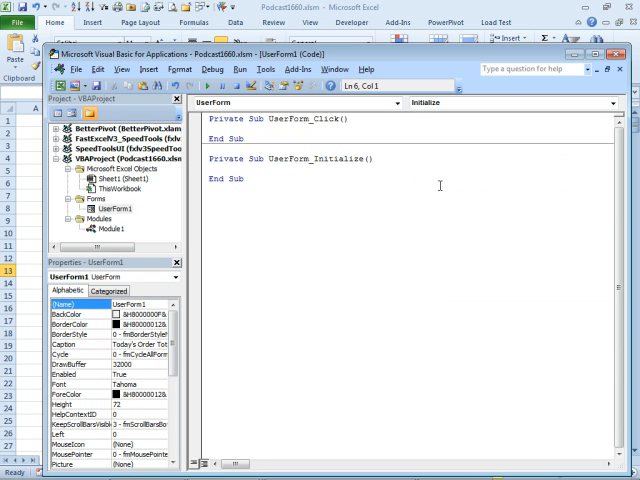
text(me.labTotal)
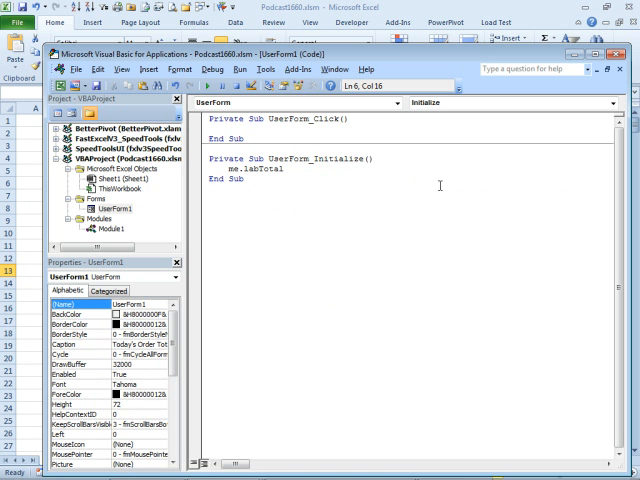
text(.caption = format)
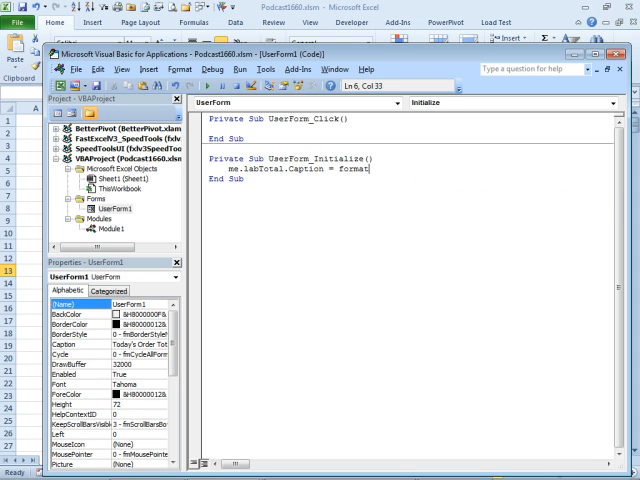
text((,)
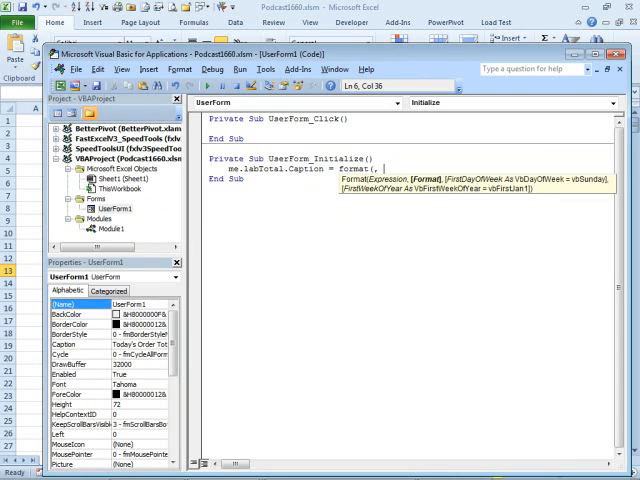
text("Sheet1)
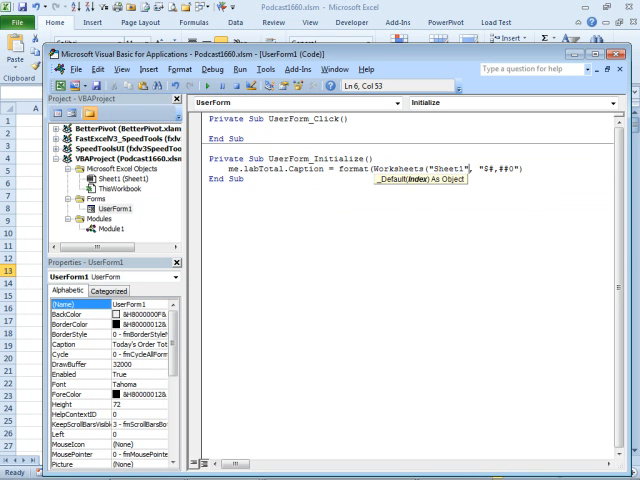
text(.Range)
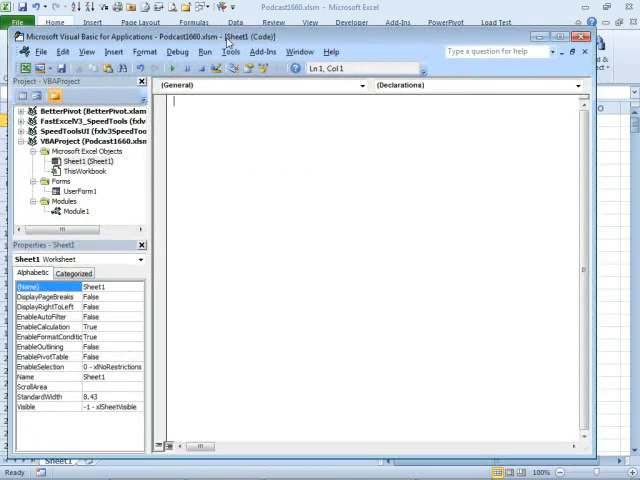
- Add Worksheet_Calculate setting UserForm1.lblTotal.Caption = Format(E1 value, "$#,##0"), then reopen UserForm1
click(360, 84)
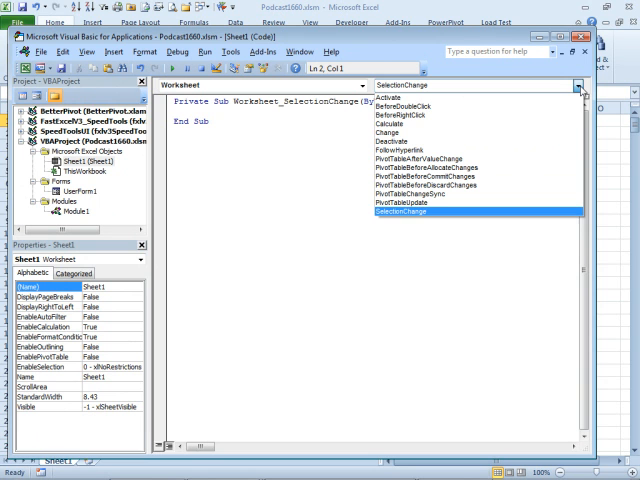
mouse_move(410, 126)
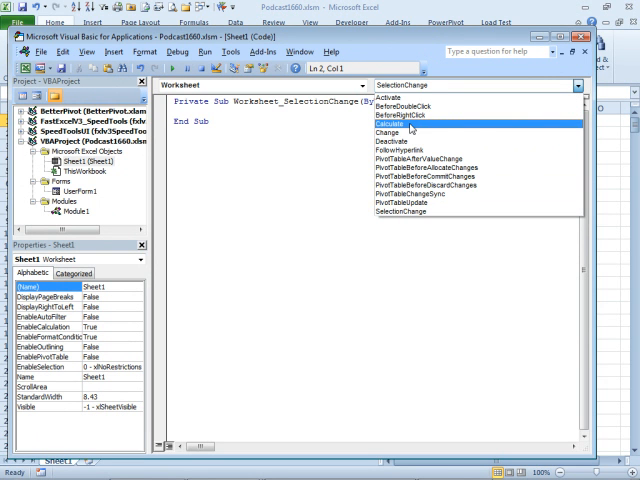
click(398, 120)
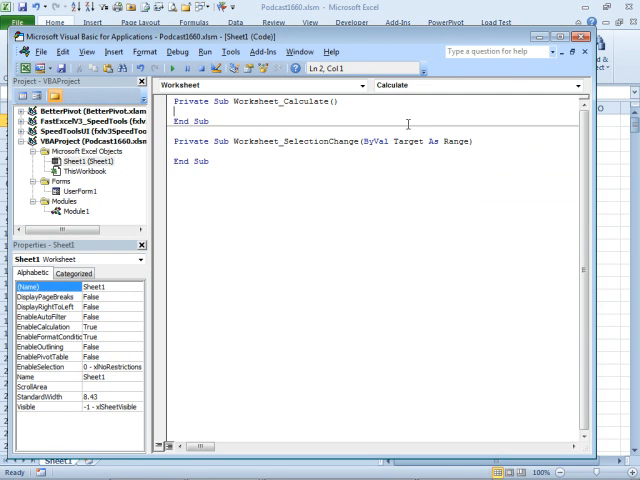
text(on = Format(Worksheets("Sheet1").Range("E1").Value, "$#,##0"))
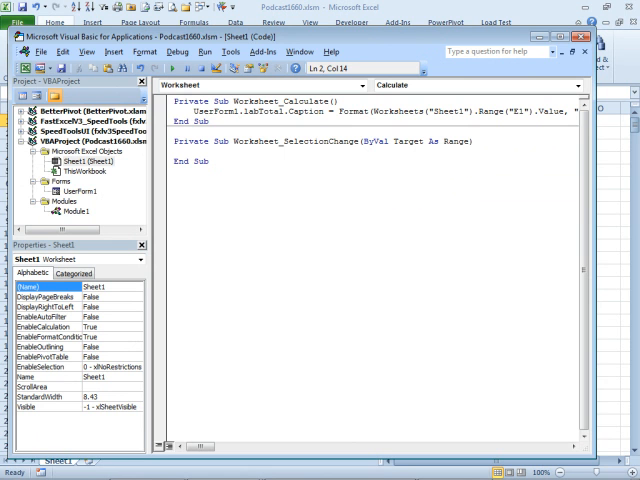
click(72, 192)
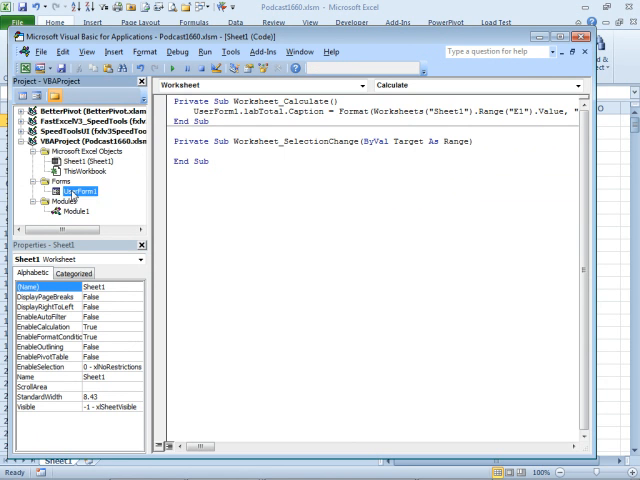
double_click(68, 192)
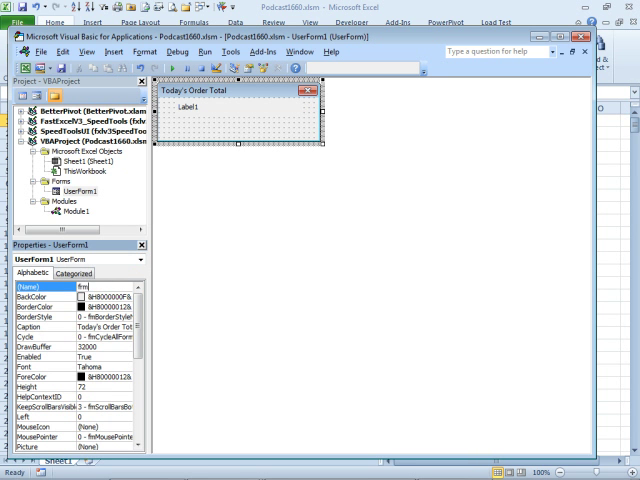
- Set the UserForm's (Name) to frmTotal and select Sheet1 in the project
text(frmTotal)
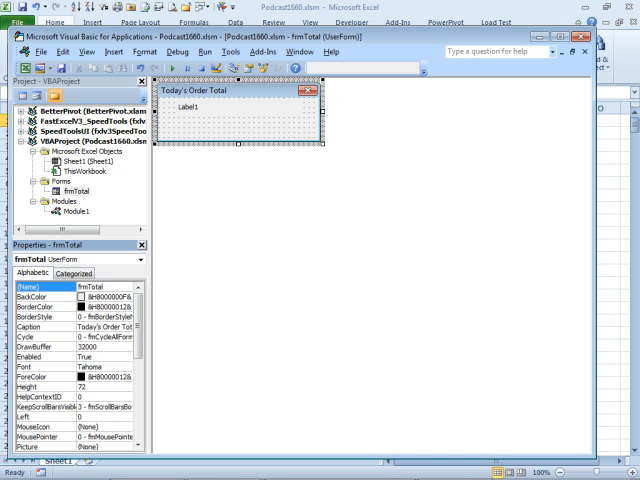
click(88, 160)
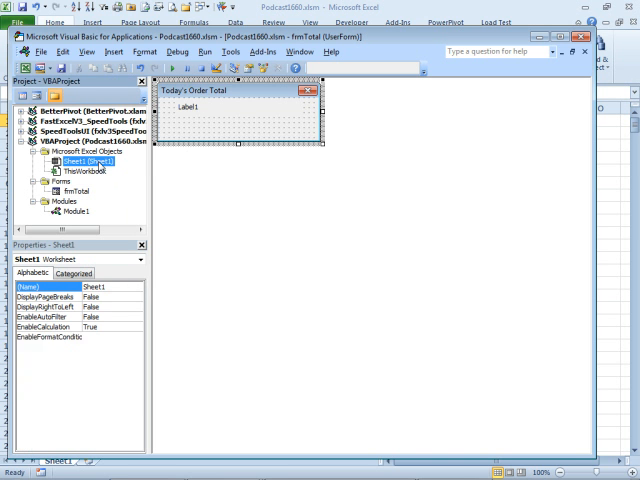
- Remove Sheet1's empty Worksheet_SelectionChange stub, keeping Worksheet_Calculate, and go to Module1
double_click(68, 160)
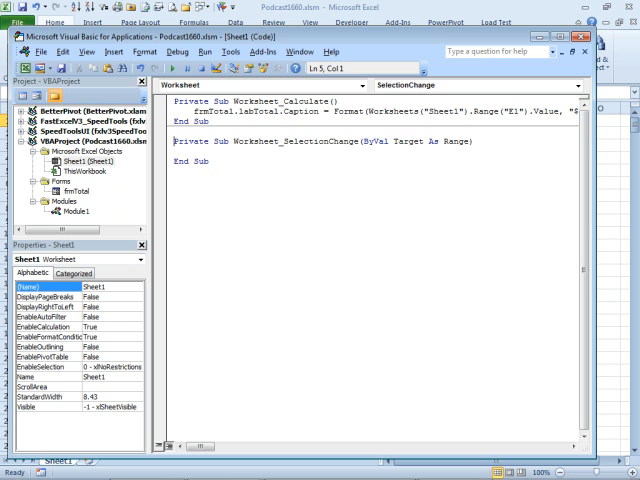
click(480, 84)
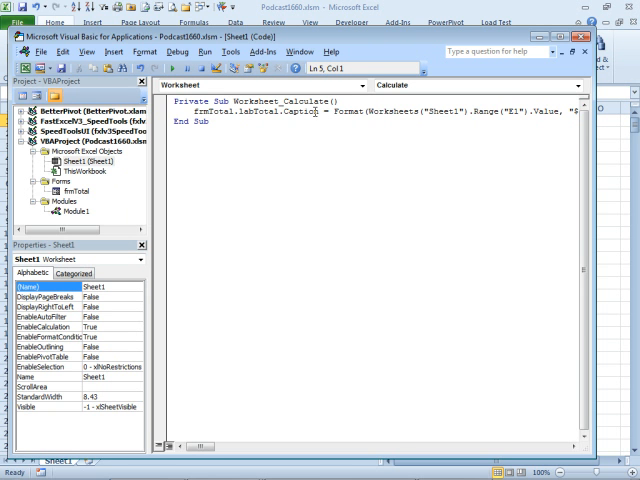
click(72, 212)
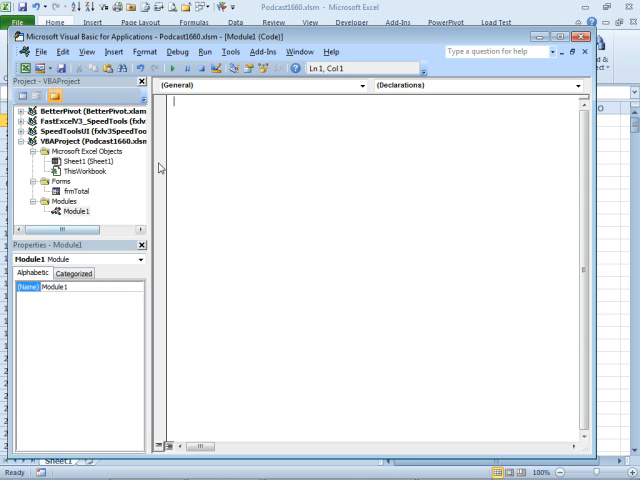
- Write Sub ShowForm() containing frmTotal.Show False in Module1
text(Su)
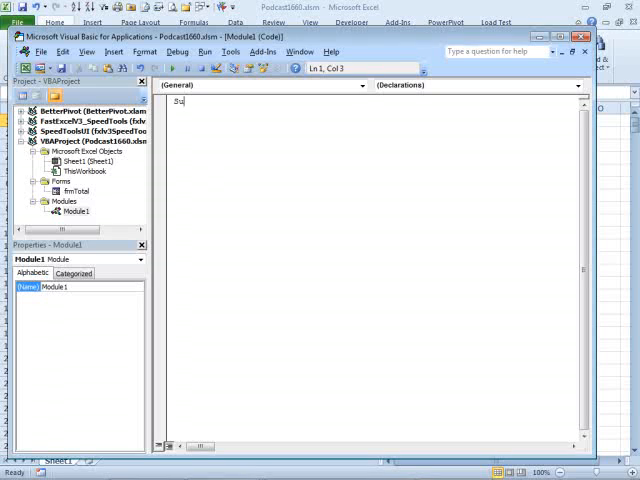
text(ub ShowForm()
text(frmTotal.Show False)
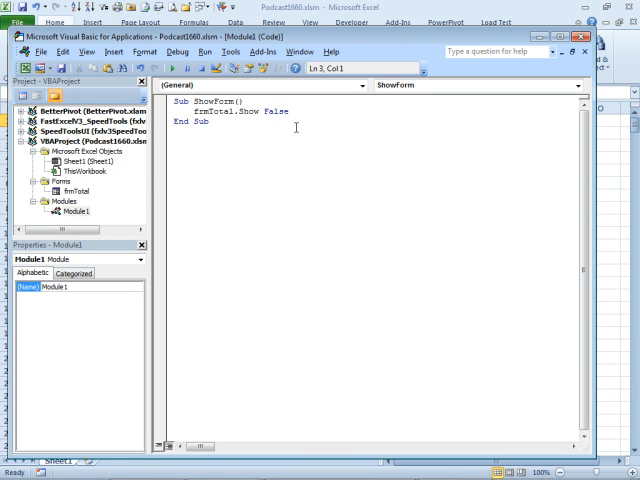
mouse_move(312, 132)
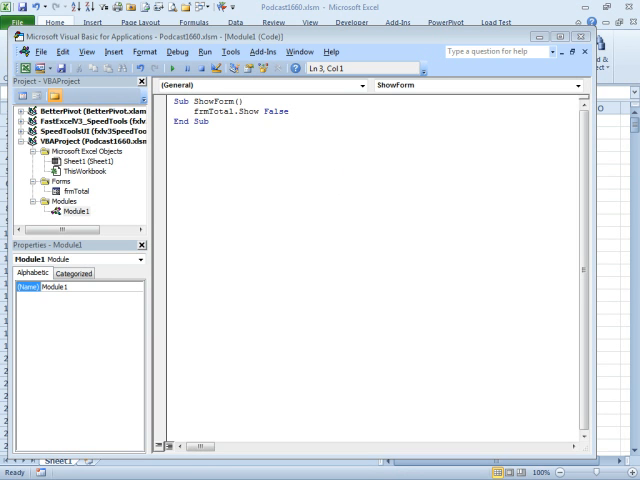
mouse_move(80, 196)
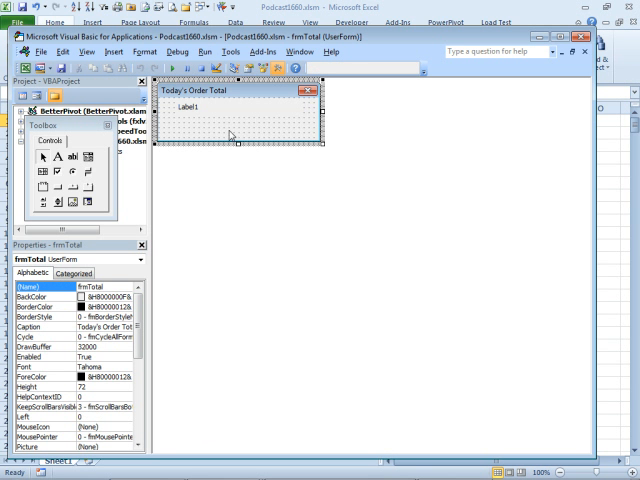
- Revisit frmTotal's design via its context menu before returning to the workbook
right_click(230, 130)
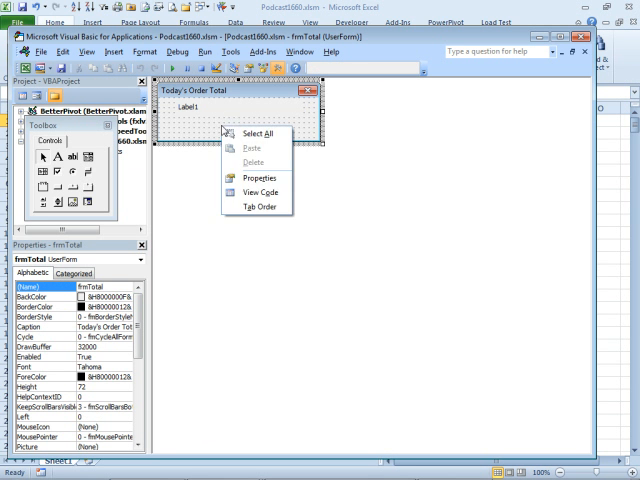
click(258, 178)
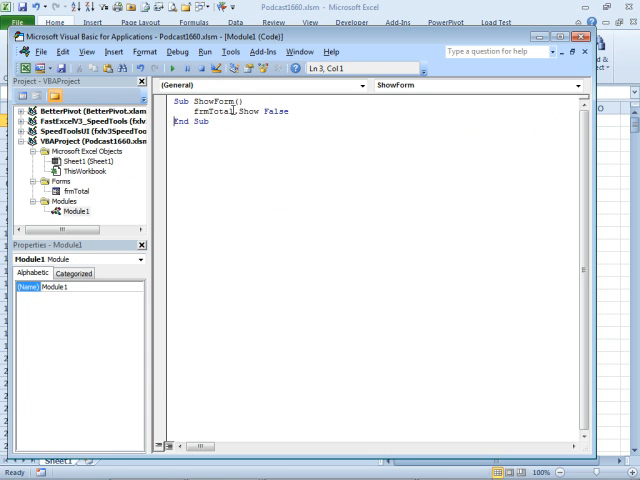
mouse_move(604, 190)
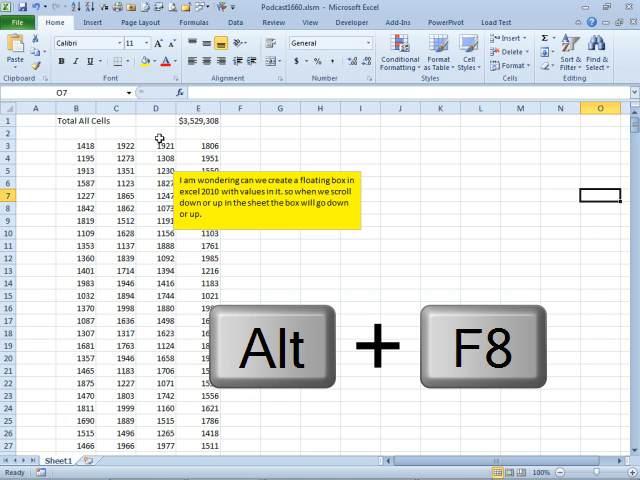
- Assign the ShowForm macro a Ctrl+Shift shortcut letter in the Macro Options dialog
key(Alt+F8)
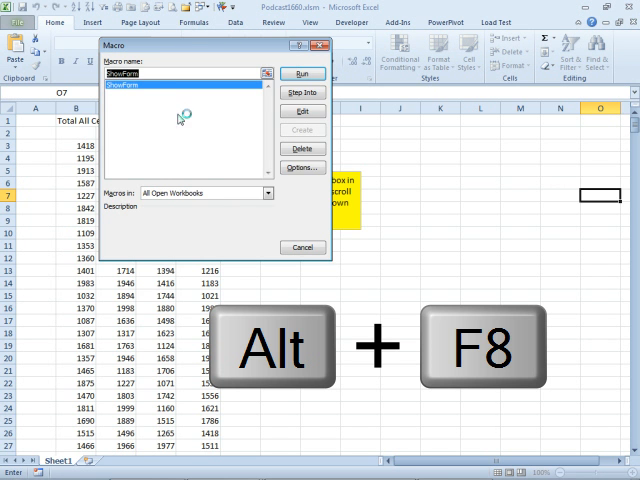
click(302, 168)
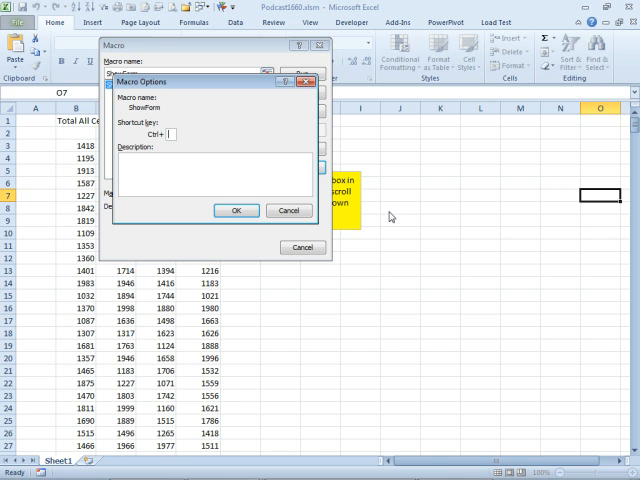
text(R)
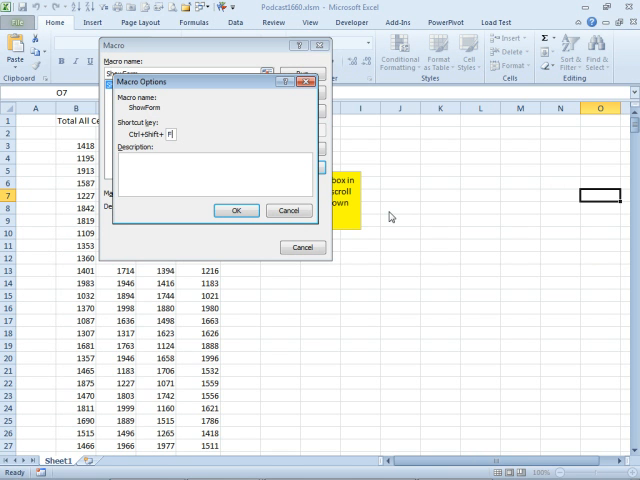
click(290, 210)
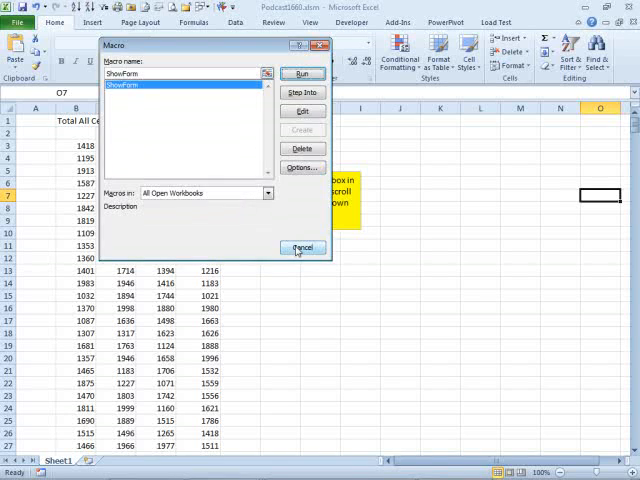
click(302, 246)
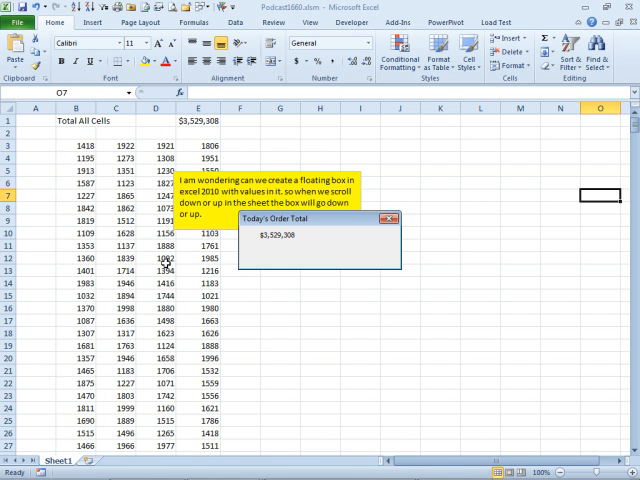
- Select order values, park the floating total box on the right, and scroll while it stays visible
drag(116, 260, 156, 350)
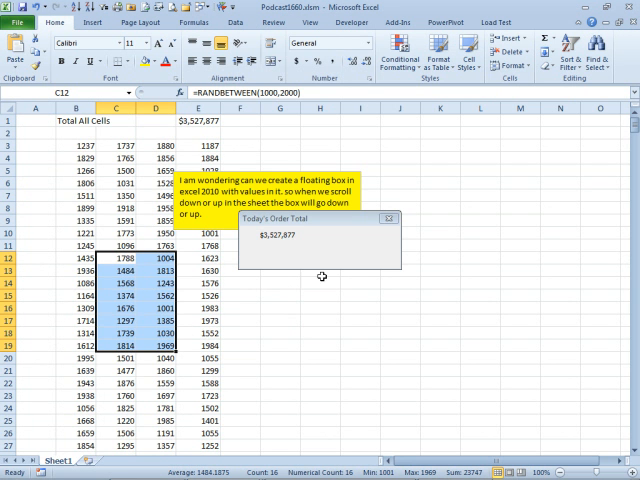
drag(320, 236, 490, 170)
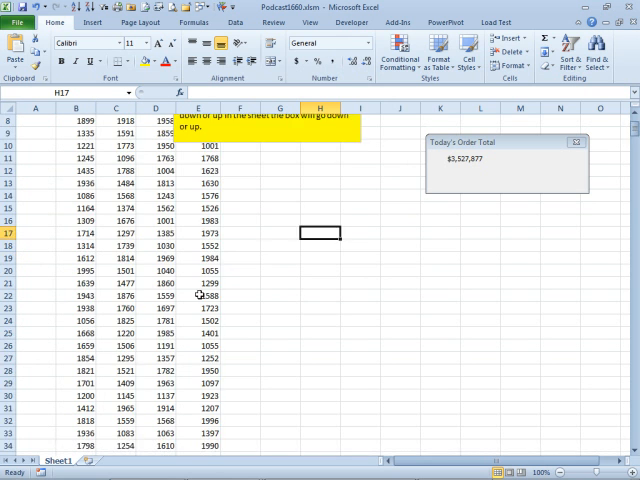
scroll(down, 3)
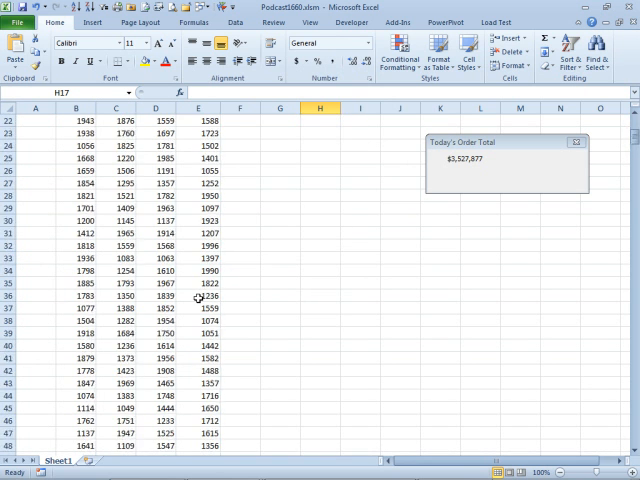
scroll(up, 3)
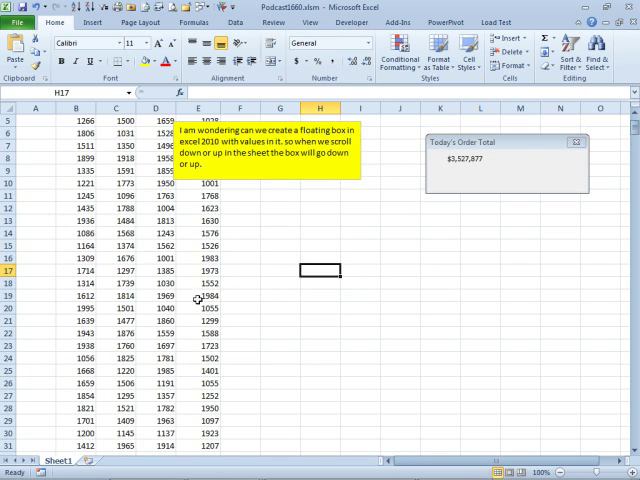
scroll(up, 3)
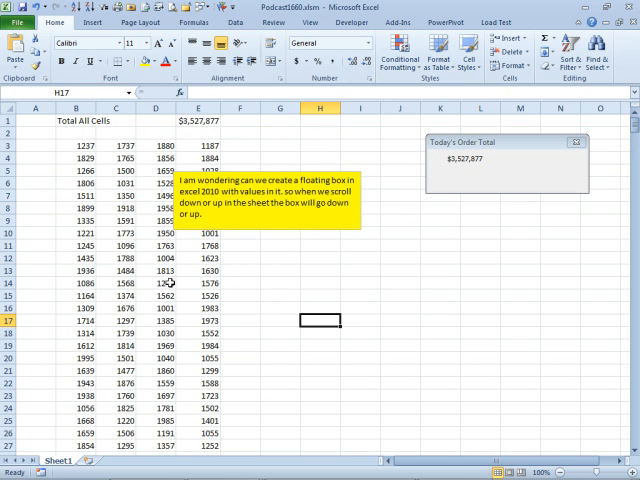
mouse_move(520, 188)
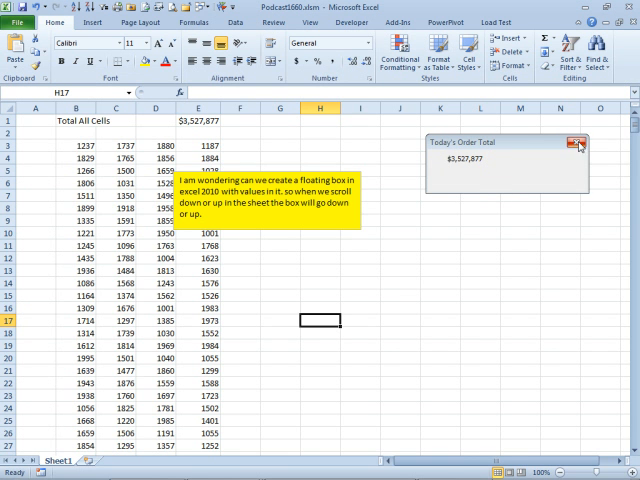
- Dismiss the floating Today's Order Total form, leaving the worksheet with the $3,527,877 total
click(580, 146)
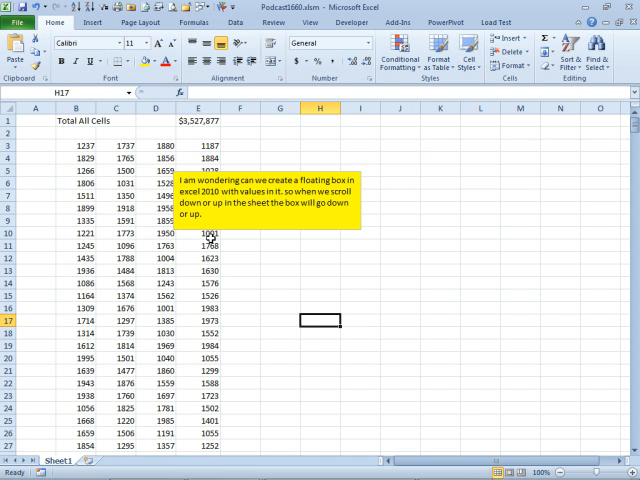
mouse_move(470, 302)
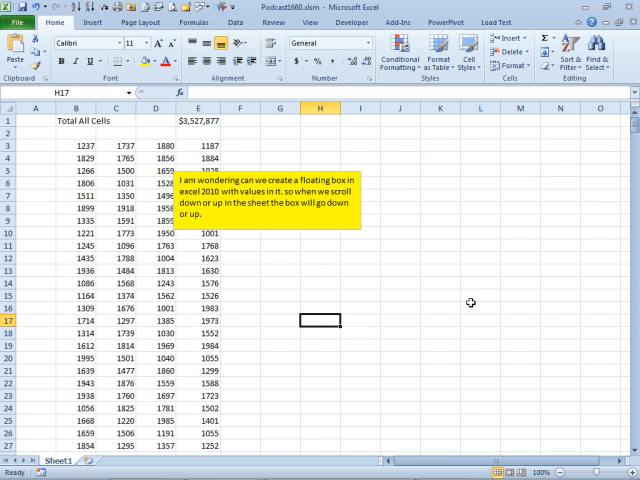